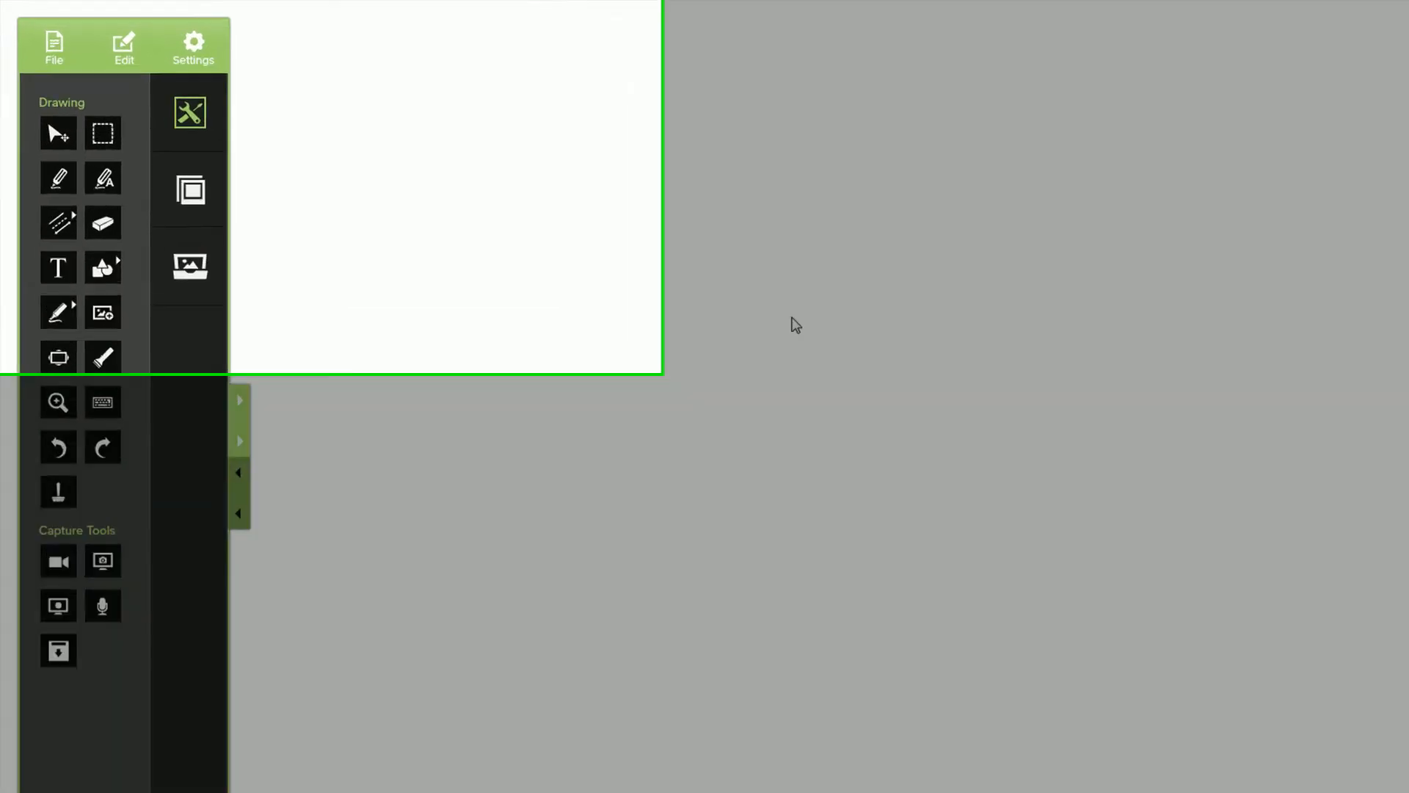
Step: Open the Presentation Setup dialog from Settings via Start Presentation
click(192, 44)
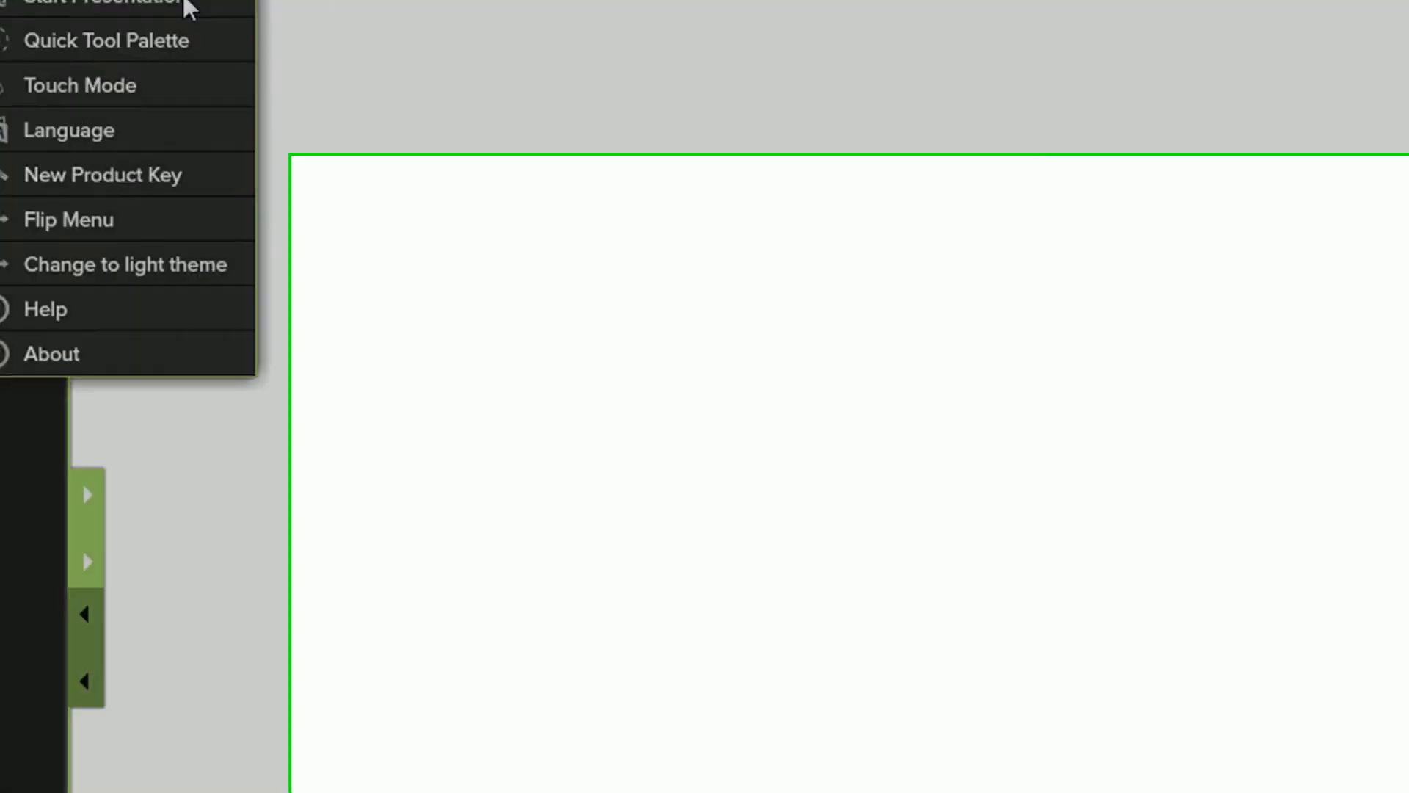
click(89, 4)
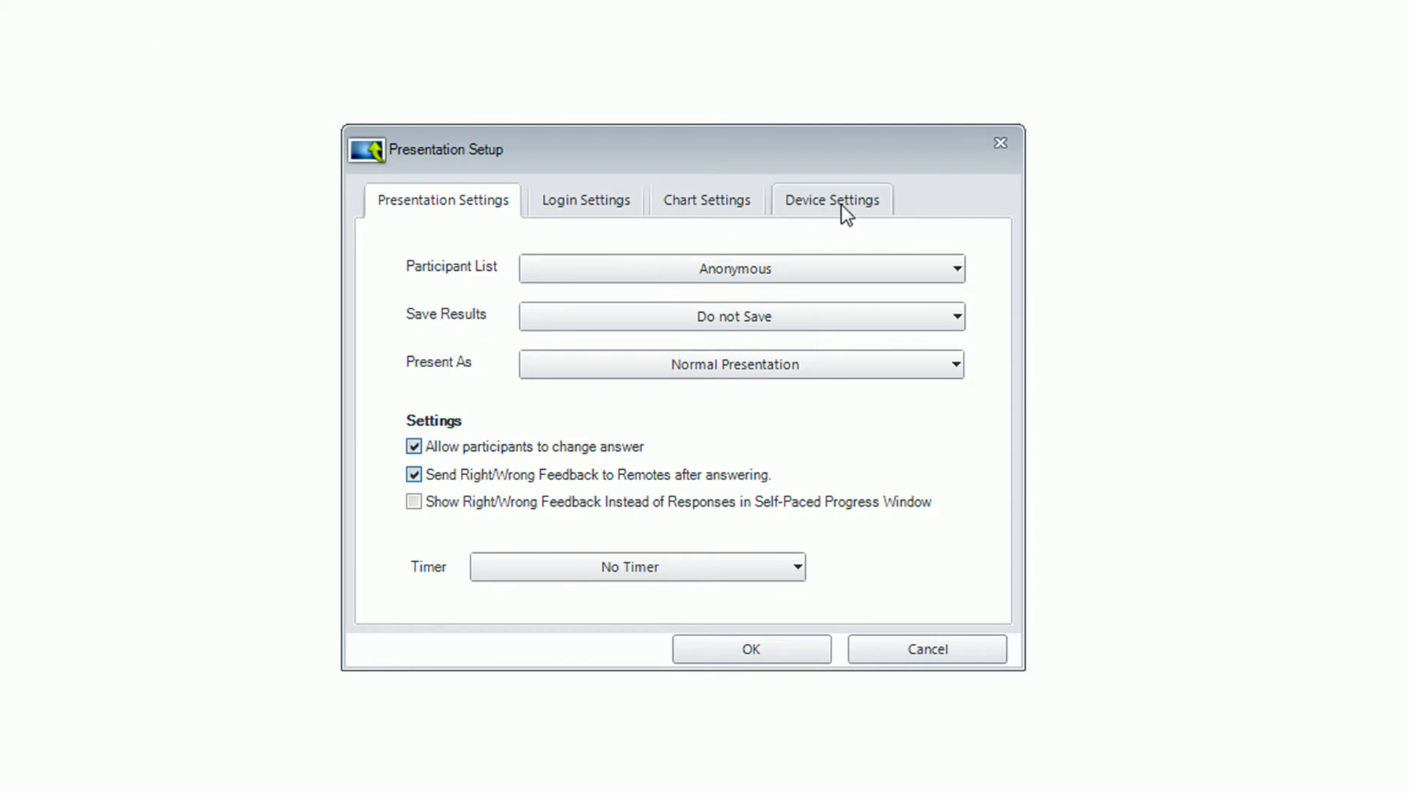
Step: Show Device Settings with local network communication enabled and QVR host on session 7777
click(830, 199)
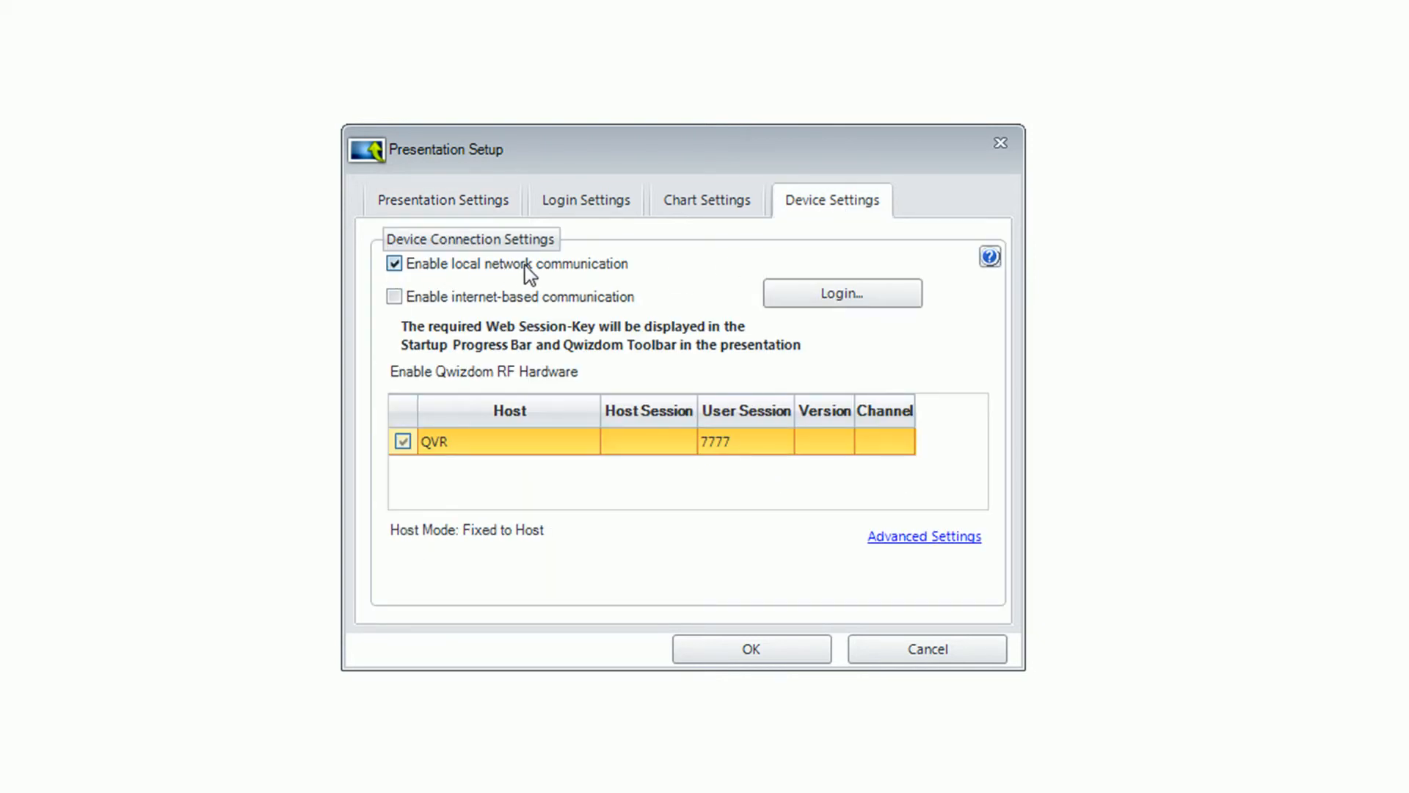
mouse_move(670, 592)
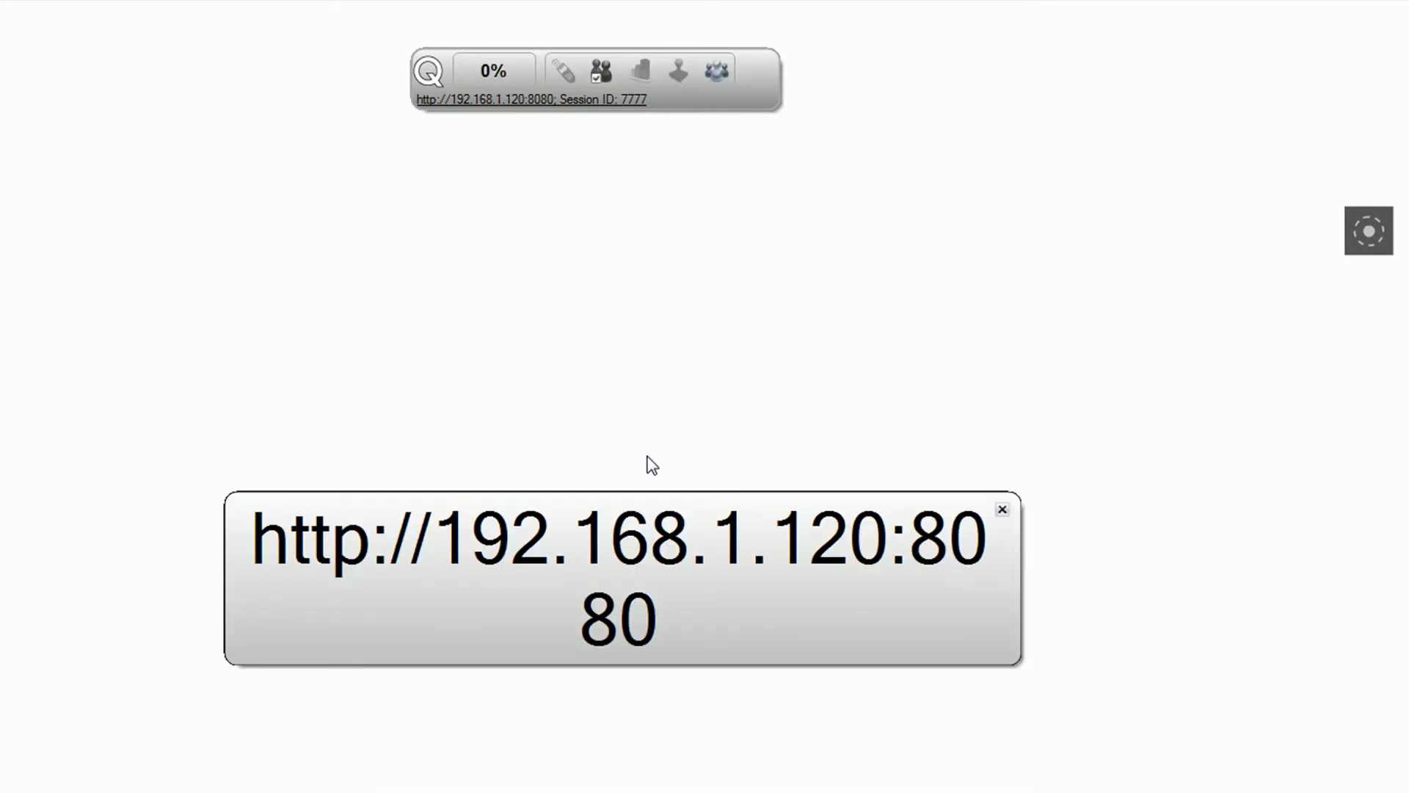
mouse_move(628, 471)
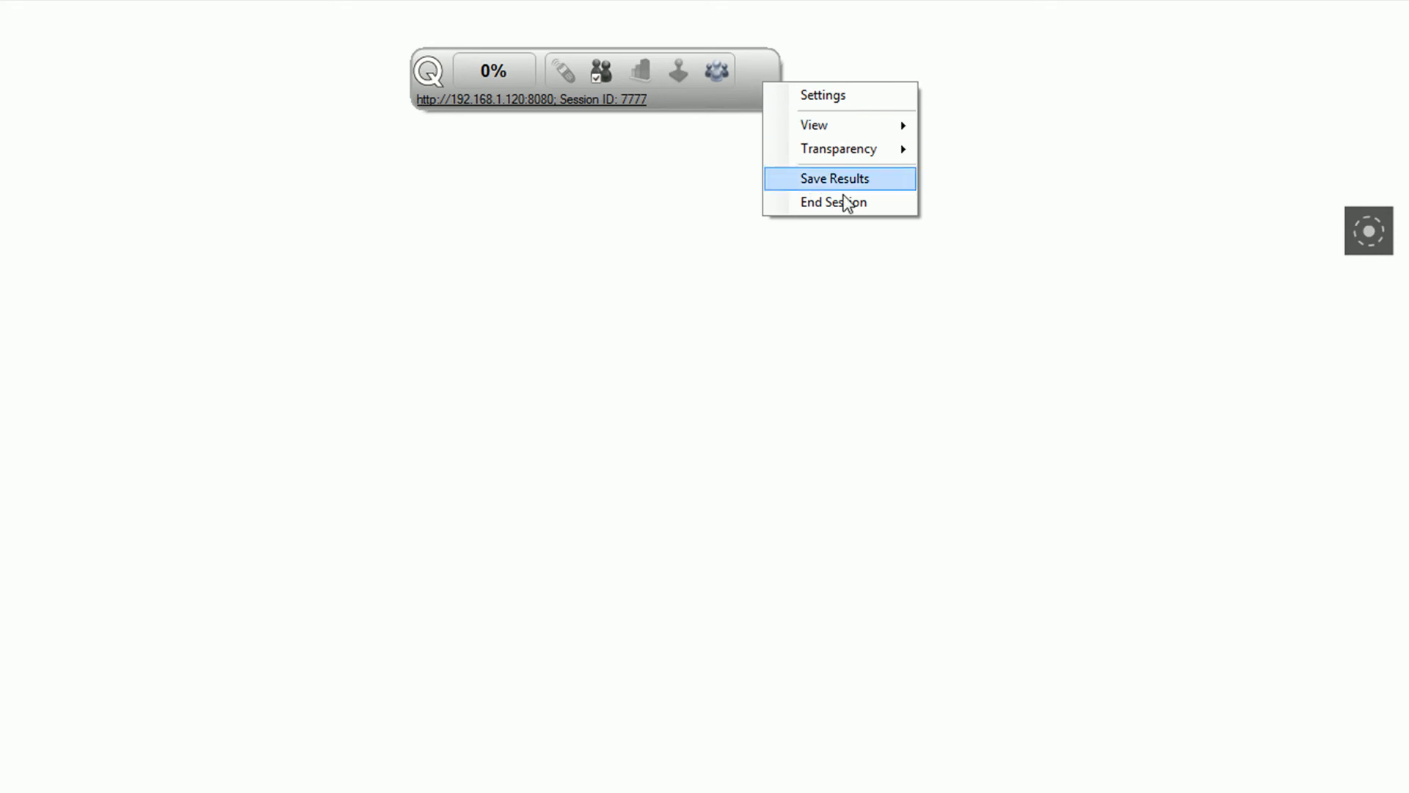
Step: End the live collaboration session from the toolbar's settings menu
click(835, 178)
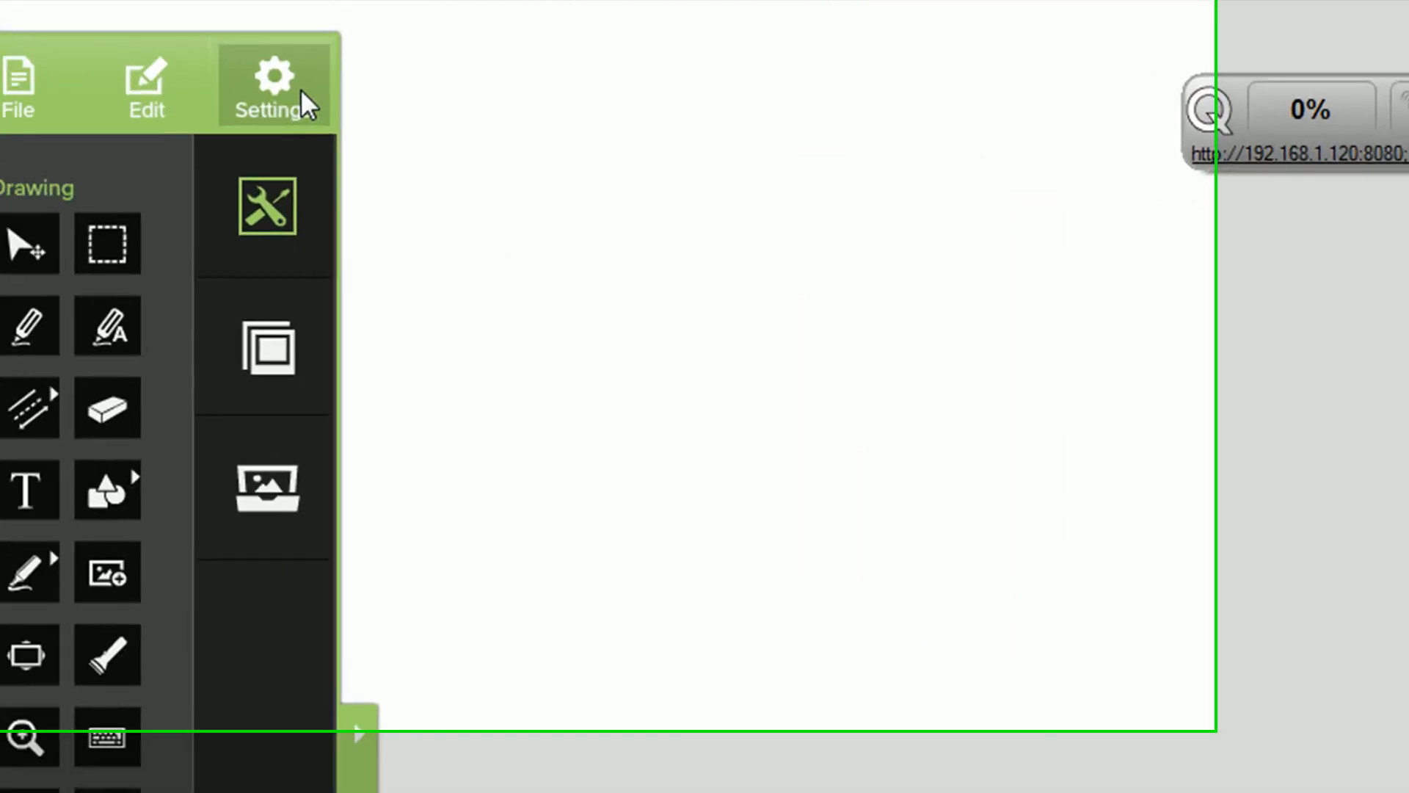